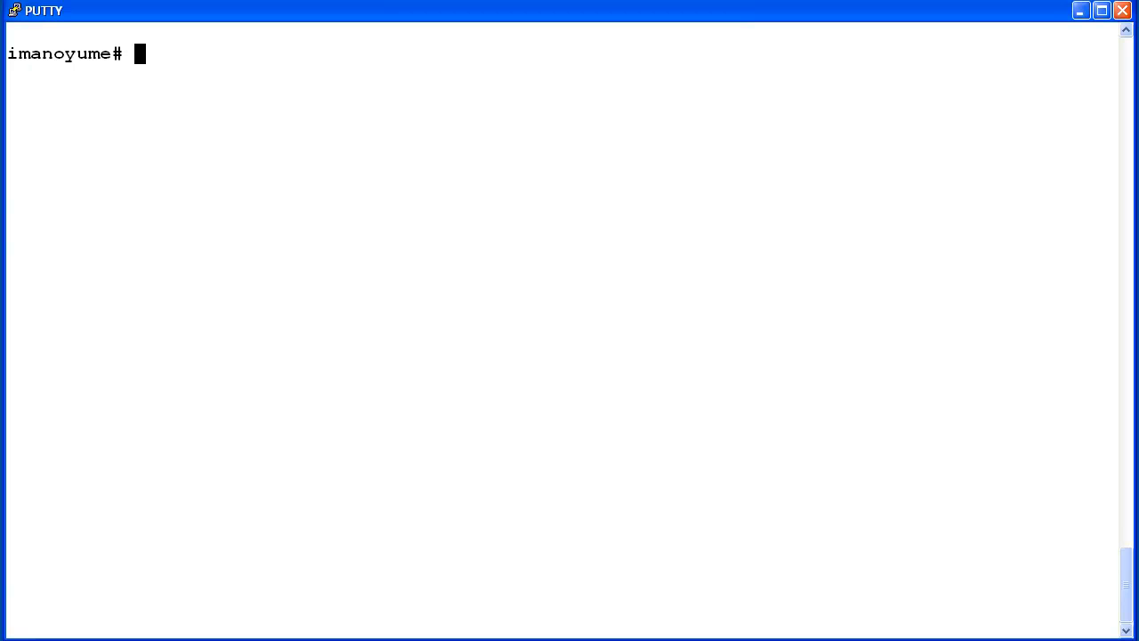
{"action": "type", "text": "cmsadm"}
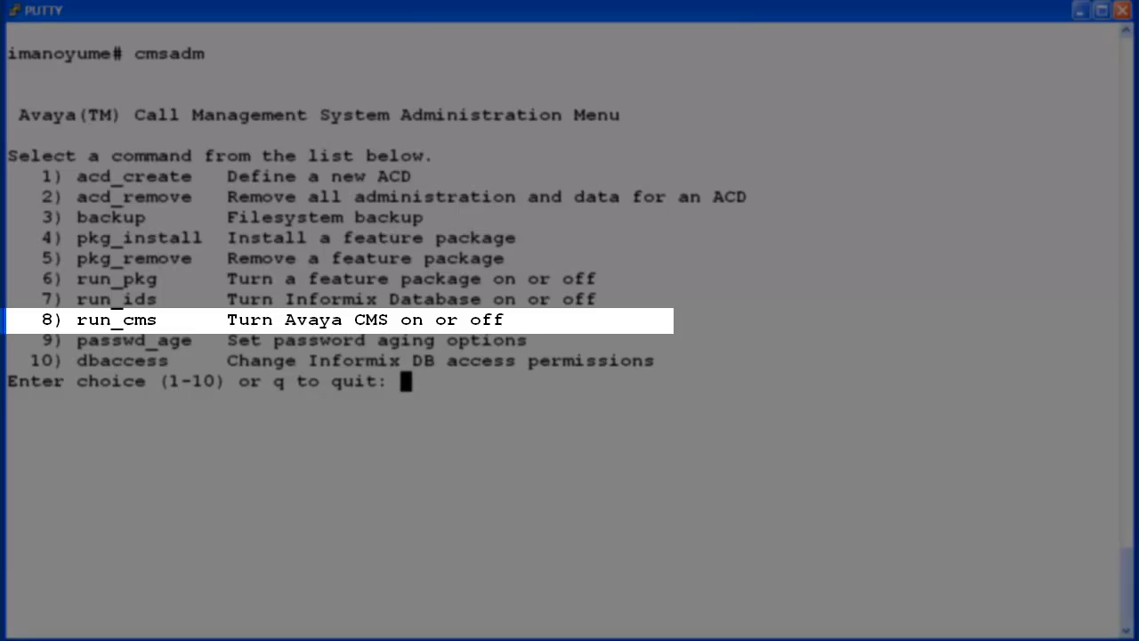
{"action": "type", "text": "8"}
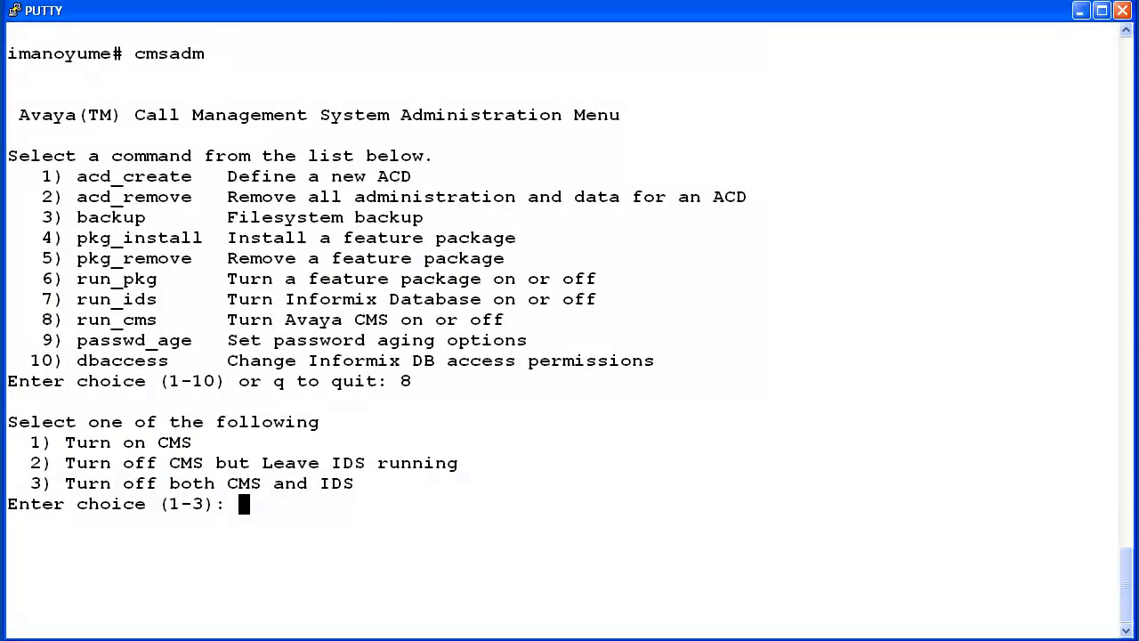
{"action": "type", "text": "1"}
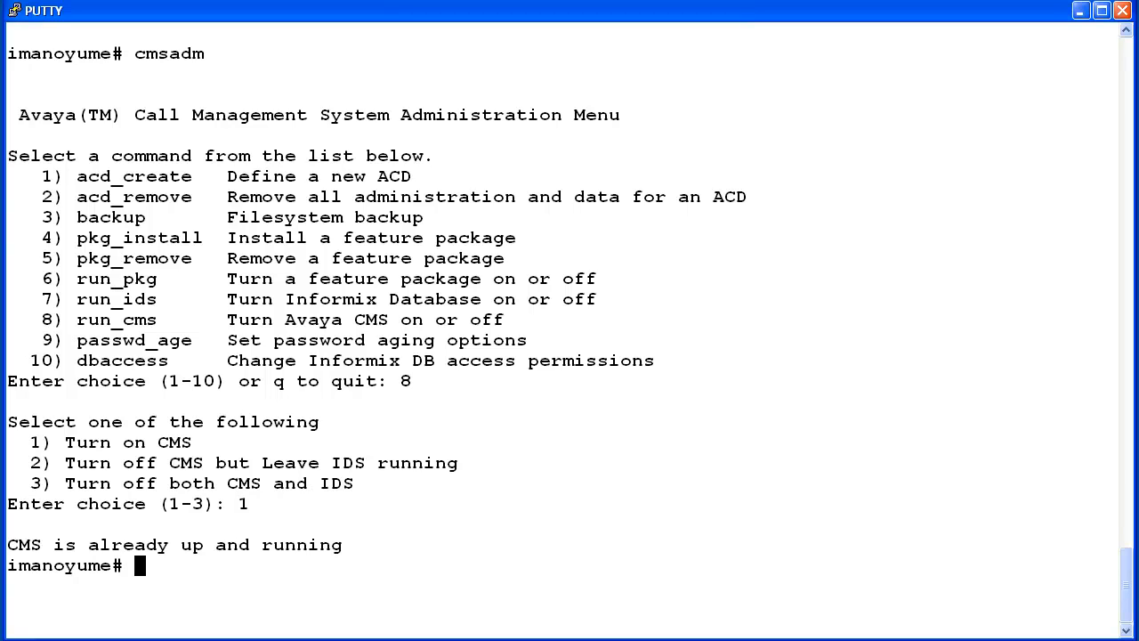
{"action": "type", "text": "cm"}
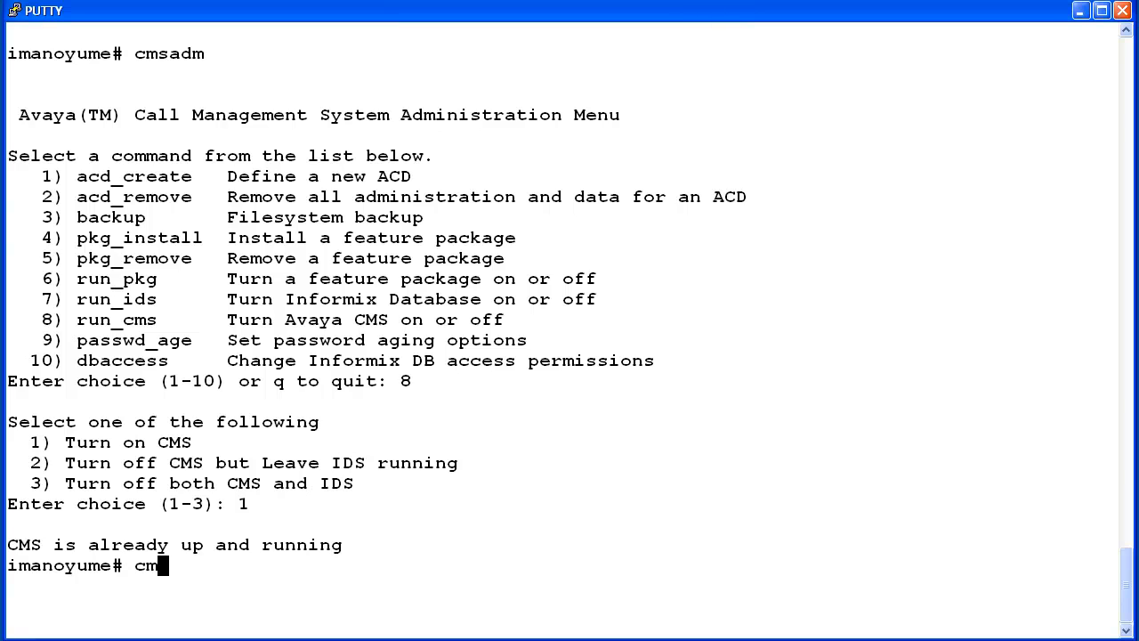
{"action": "type", "text": "sadm"}
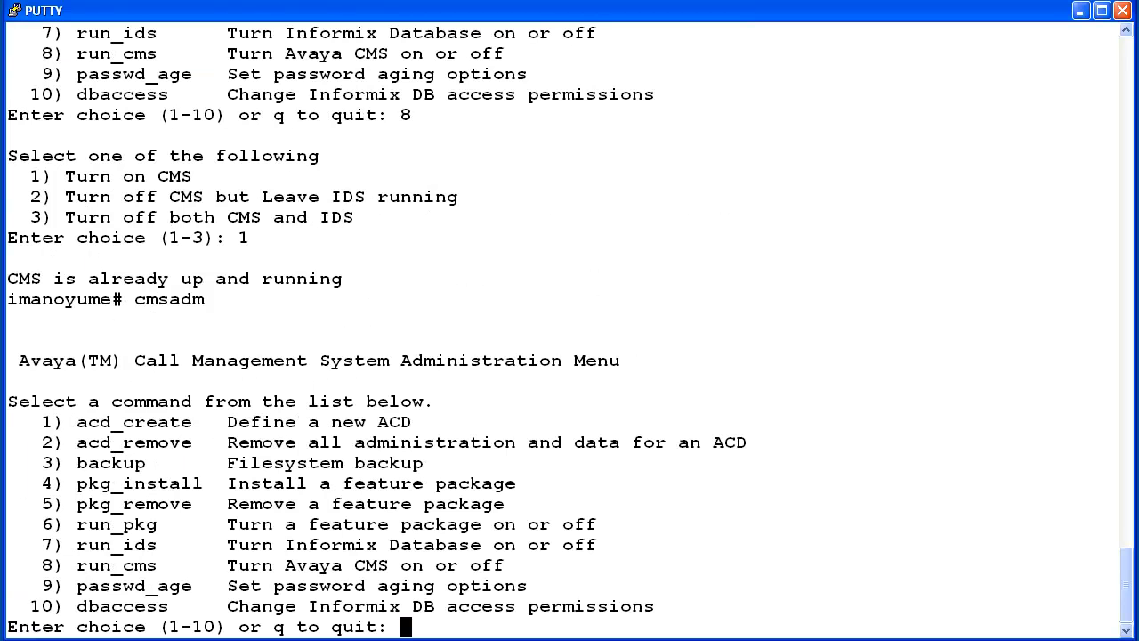
{"action": "type", "text": "8"}
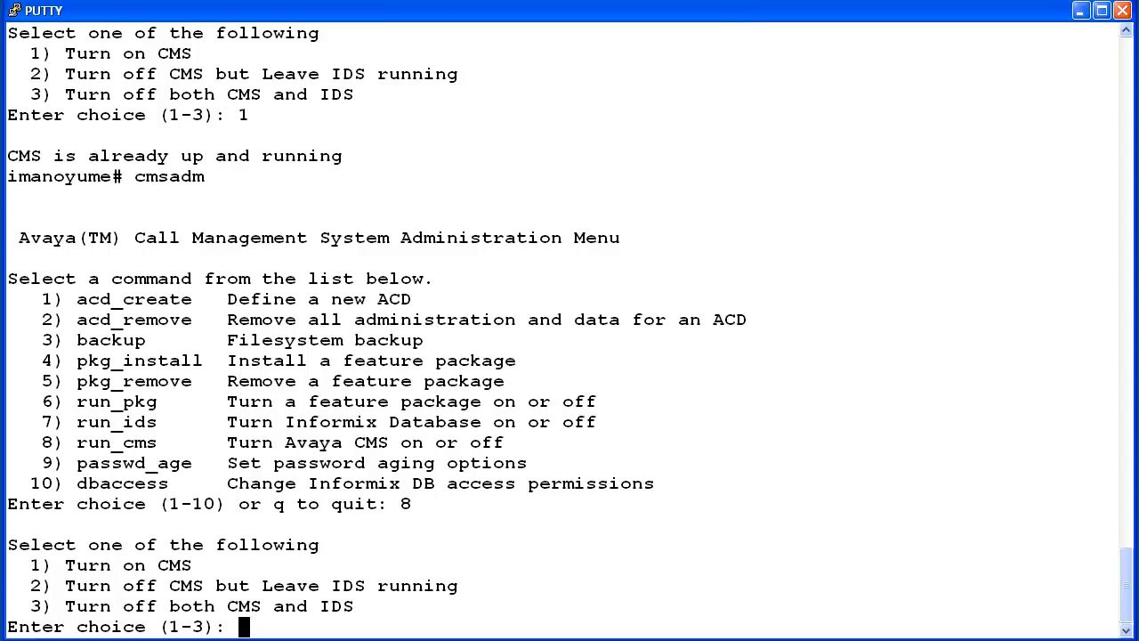
{"action": "type", "text": "2"}
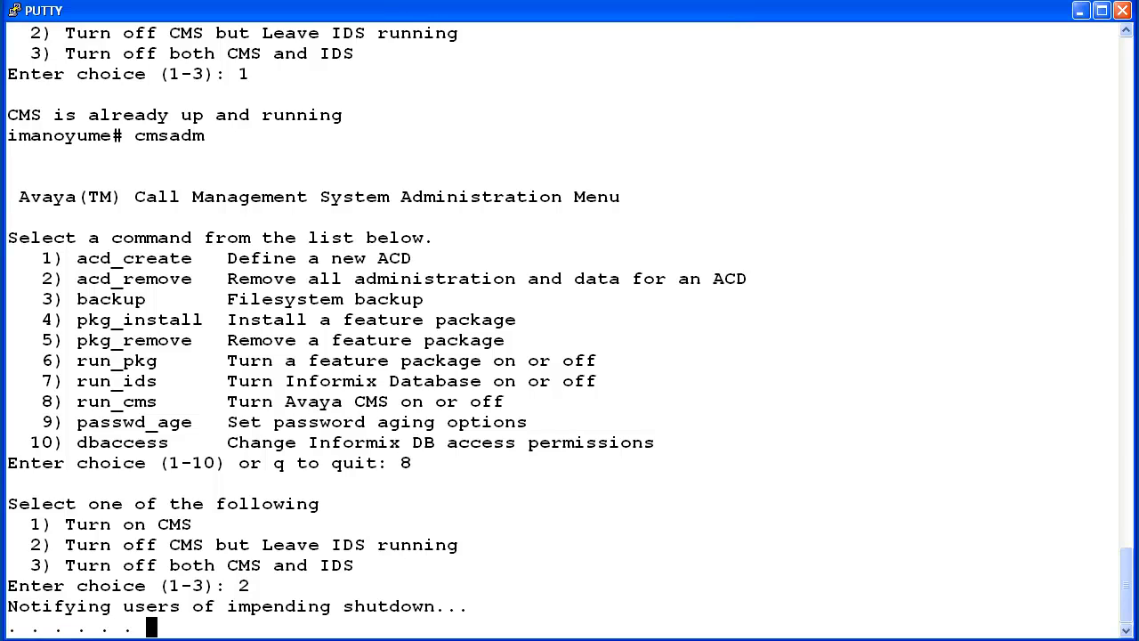
{"action": "scroll", "scroll_direction": "down", "scroll_amount": 3}
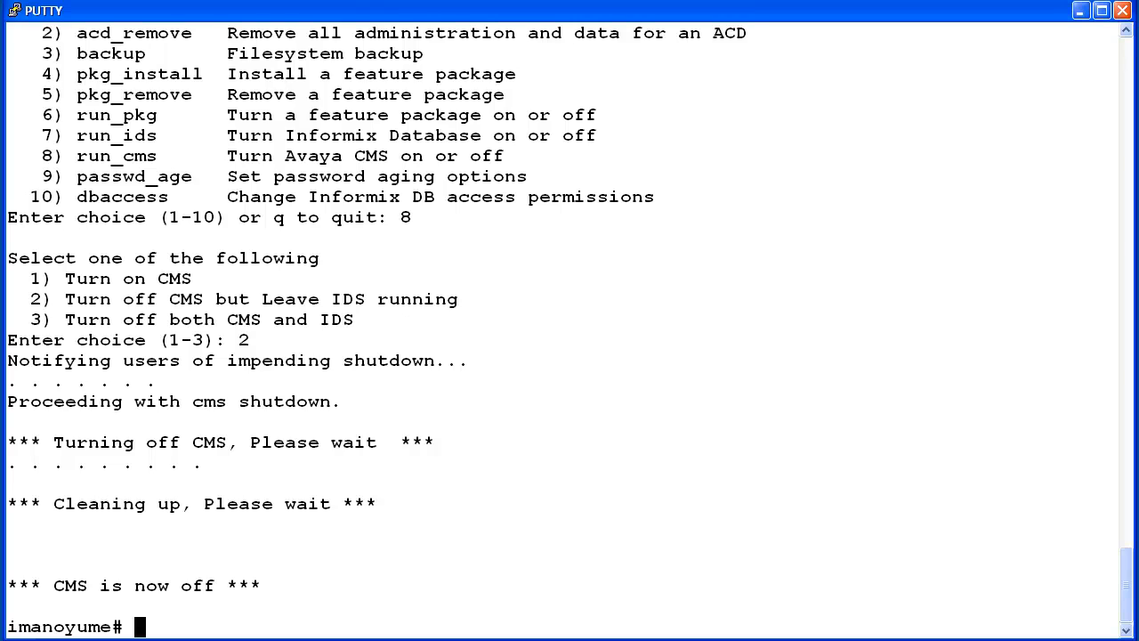
{"action": "type", "text": "cms"}
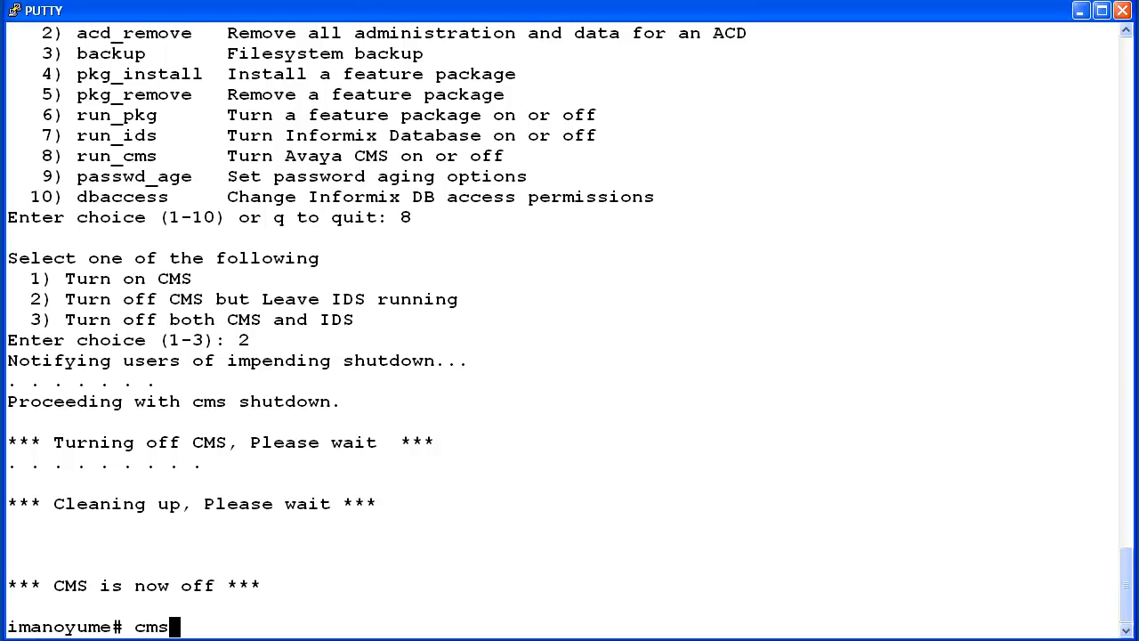
{"action": "type", "text": "adm"}
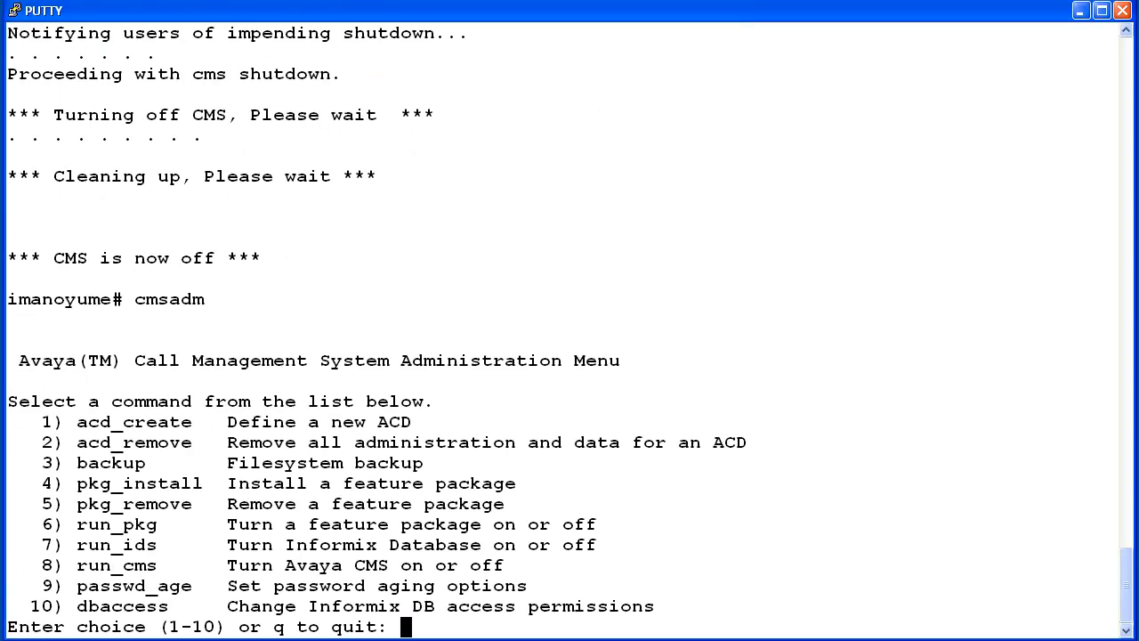
{"action": "type", "text": "8"}
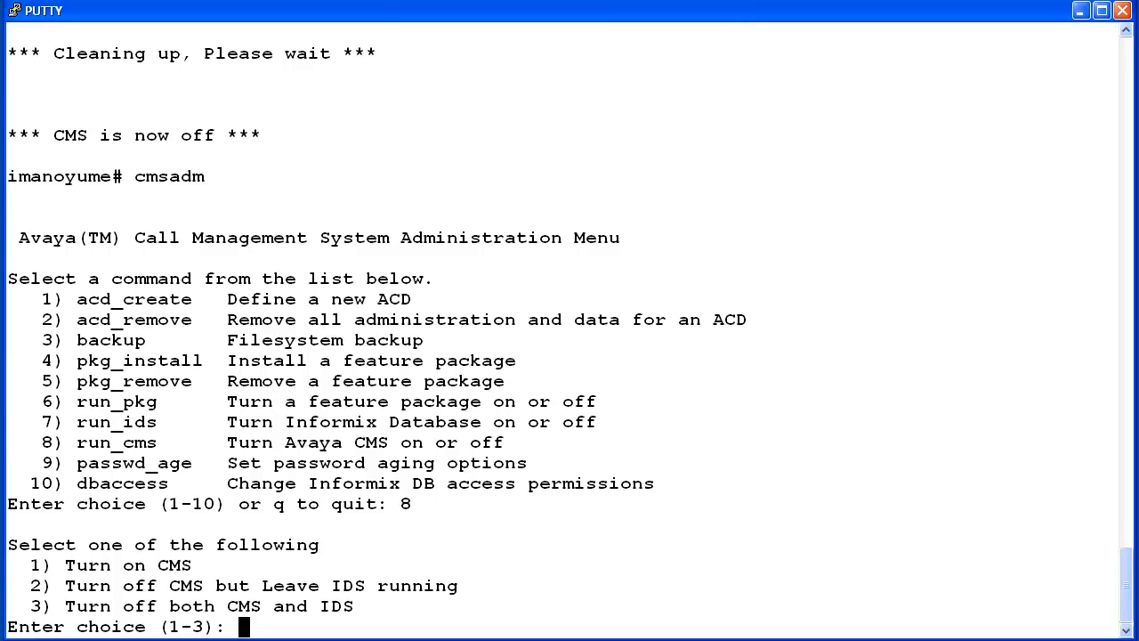
{"action": "type", "text": "1"}
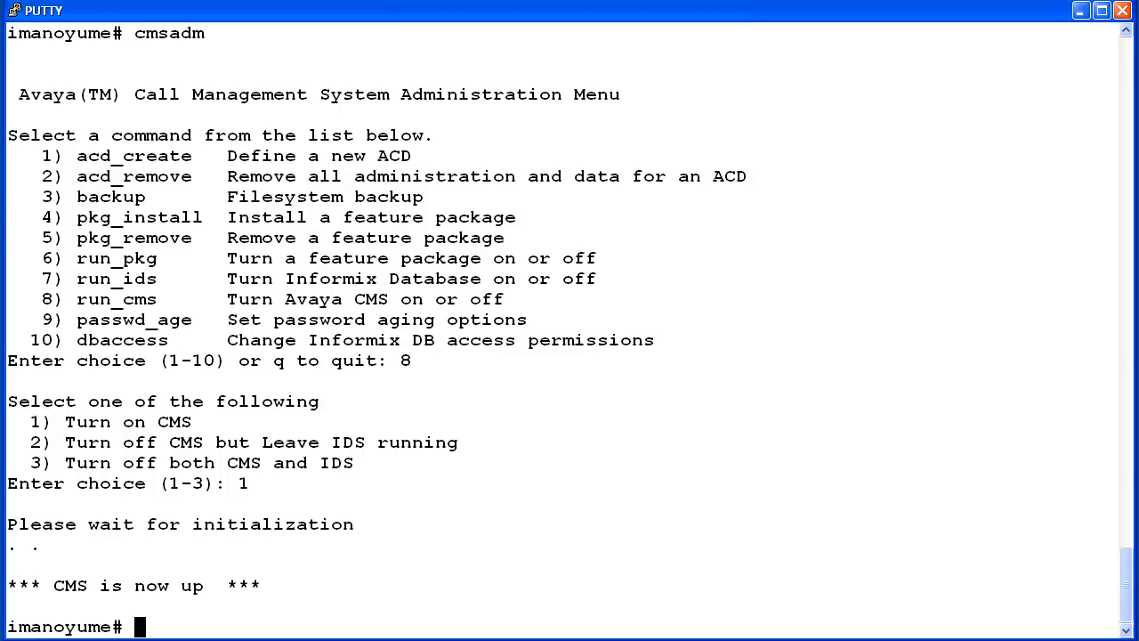
{"action": "type", "text": "cmsadm"}
{"action": "type", "text": "8"}
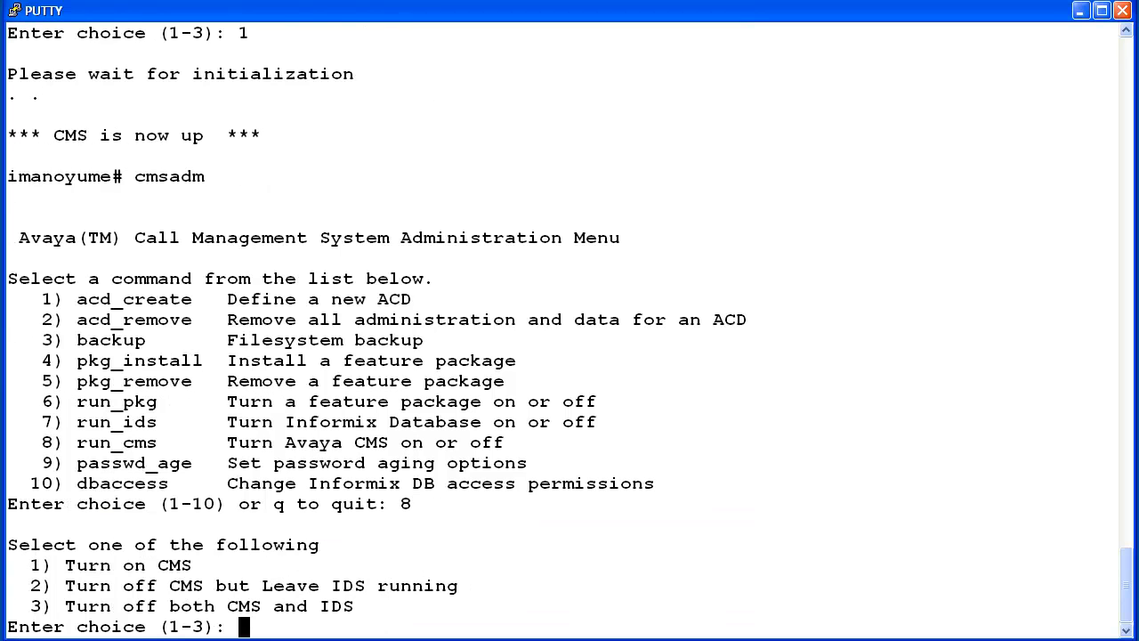
{"action": "type", "text": "3"}
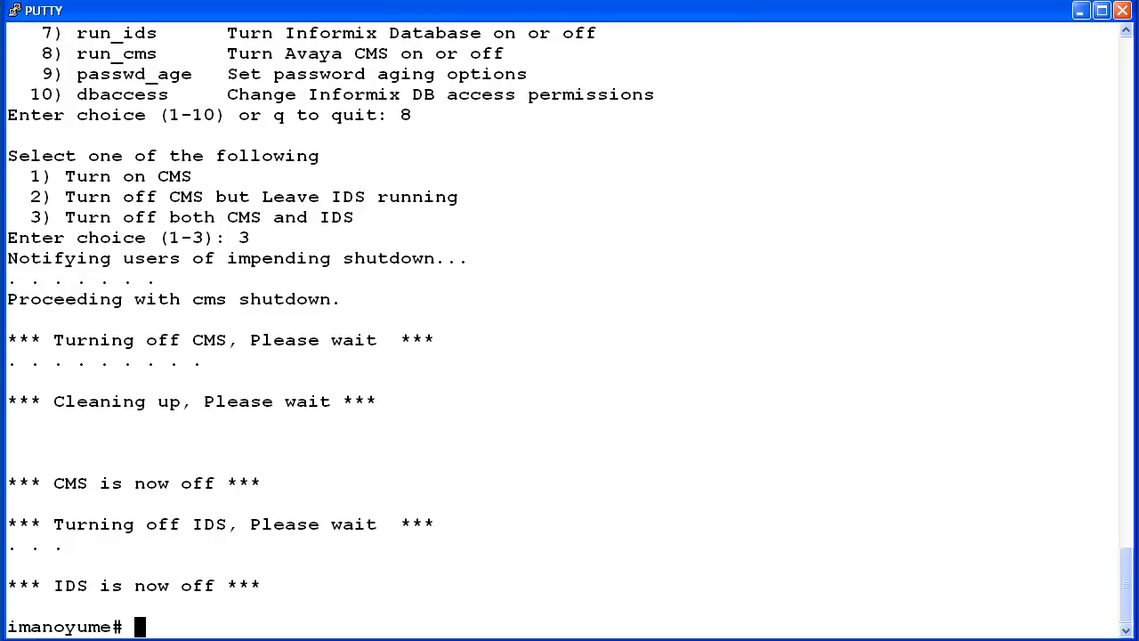
{"action": "type", "text": "cms"}
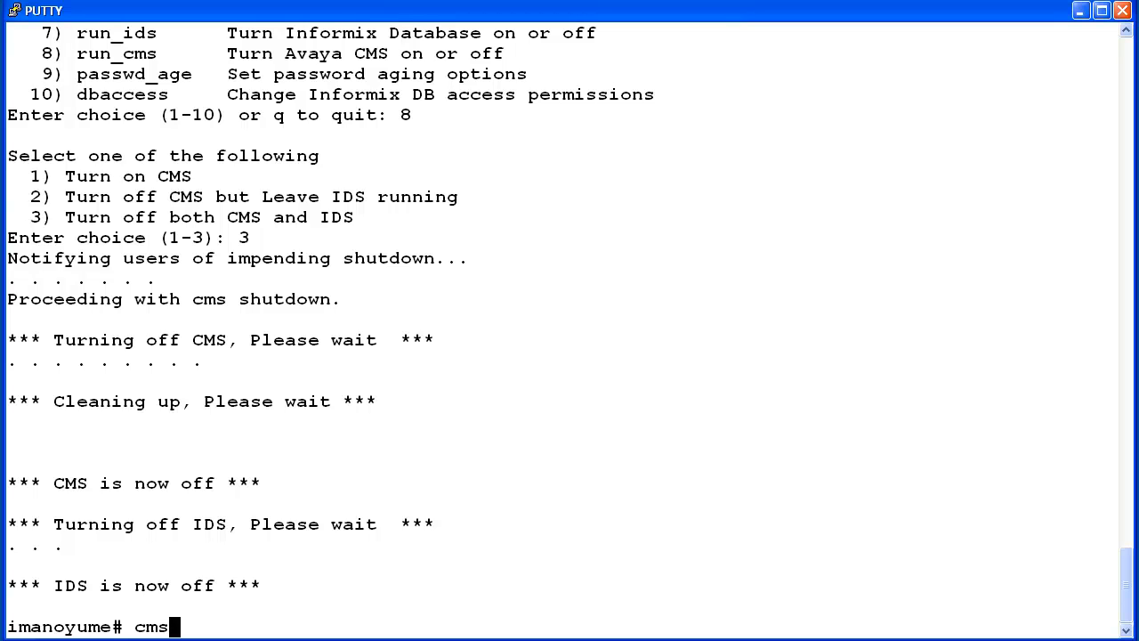
{"action": "type", "text": "adm"}
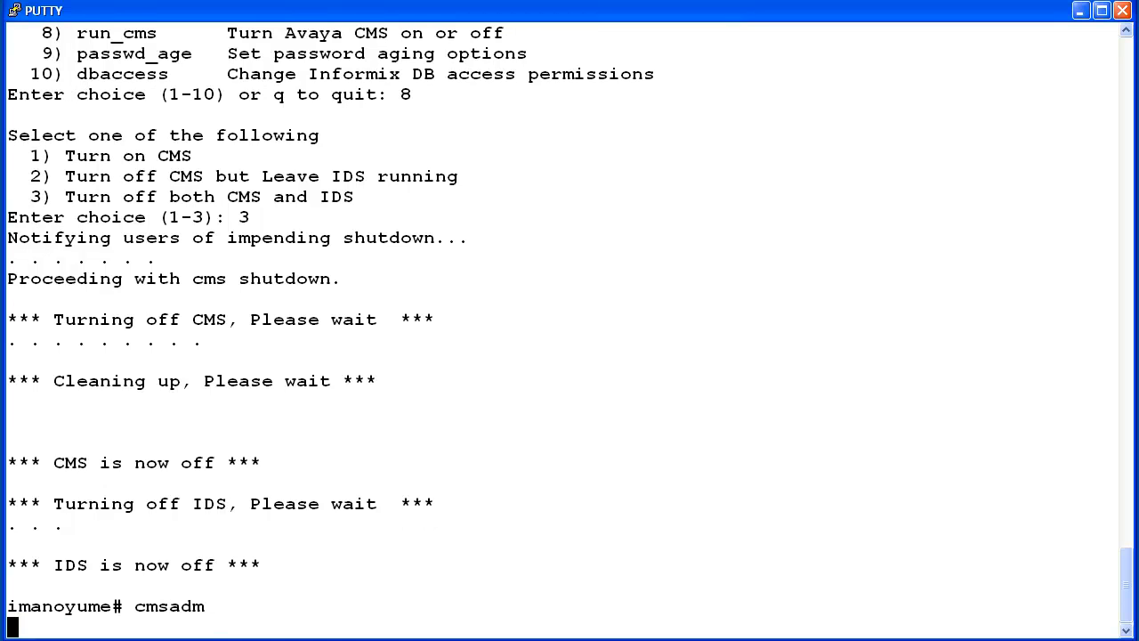
{"action": "type", "text": "8"}
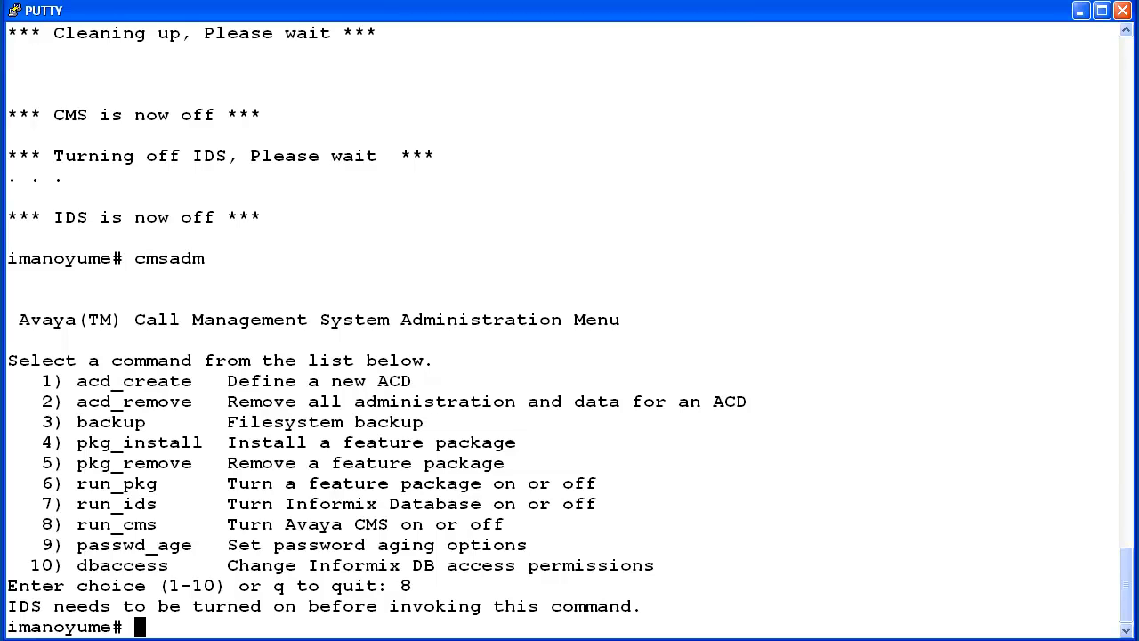
{"action": "type", "text": "cmsadm"}
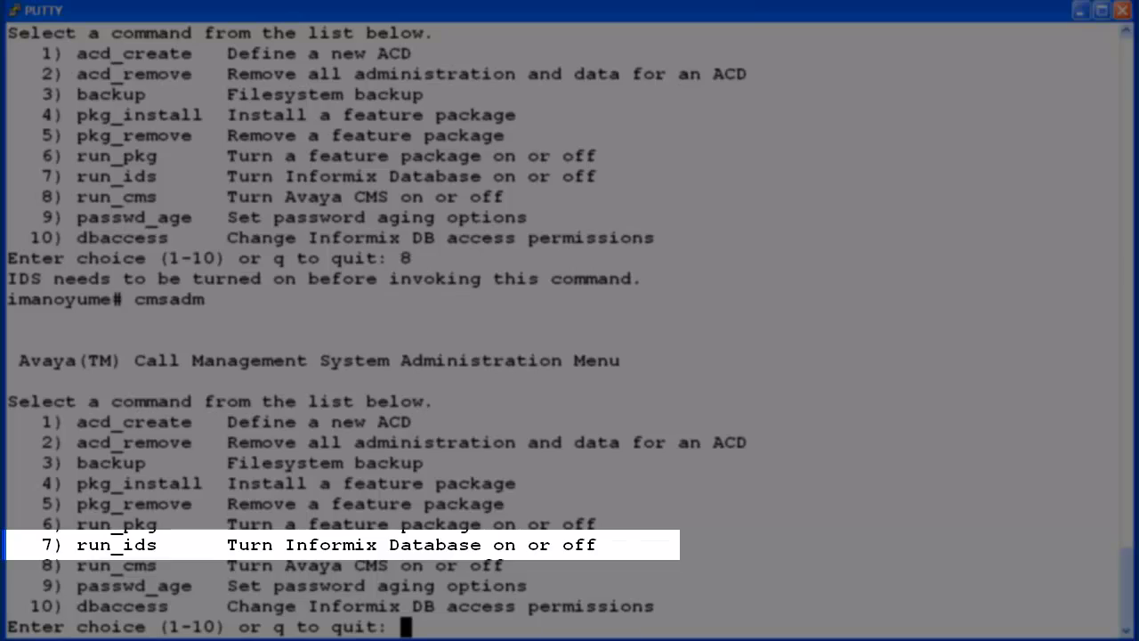
{"action": "type", "text": "7"}
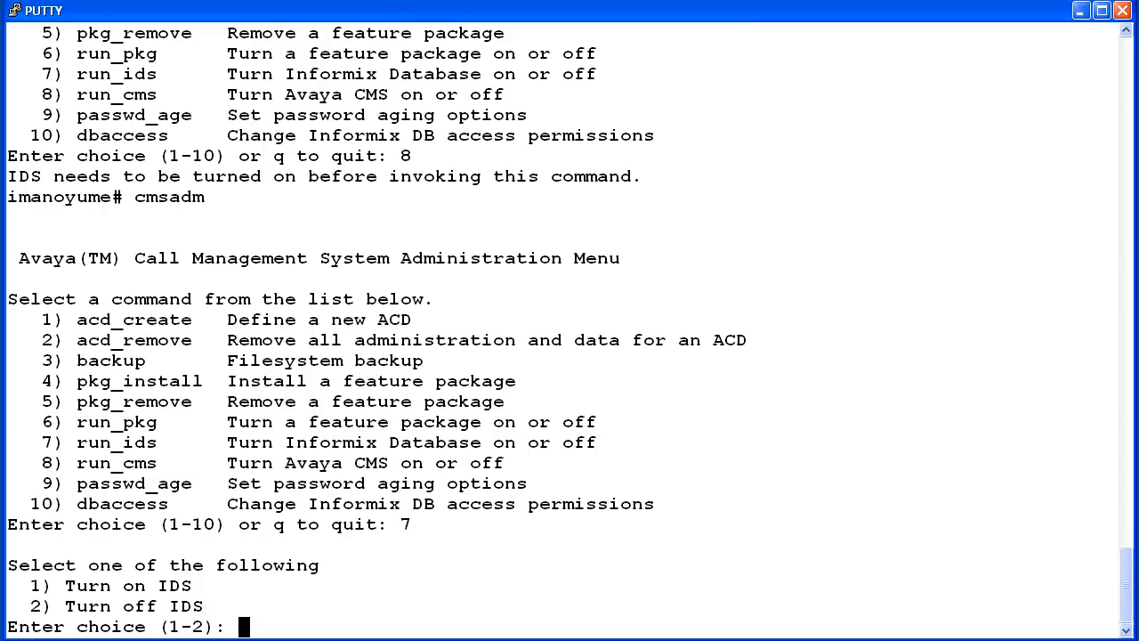
{"action": "type", "text": "1"}
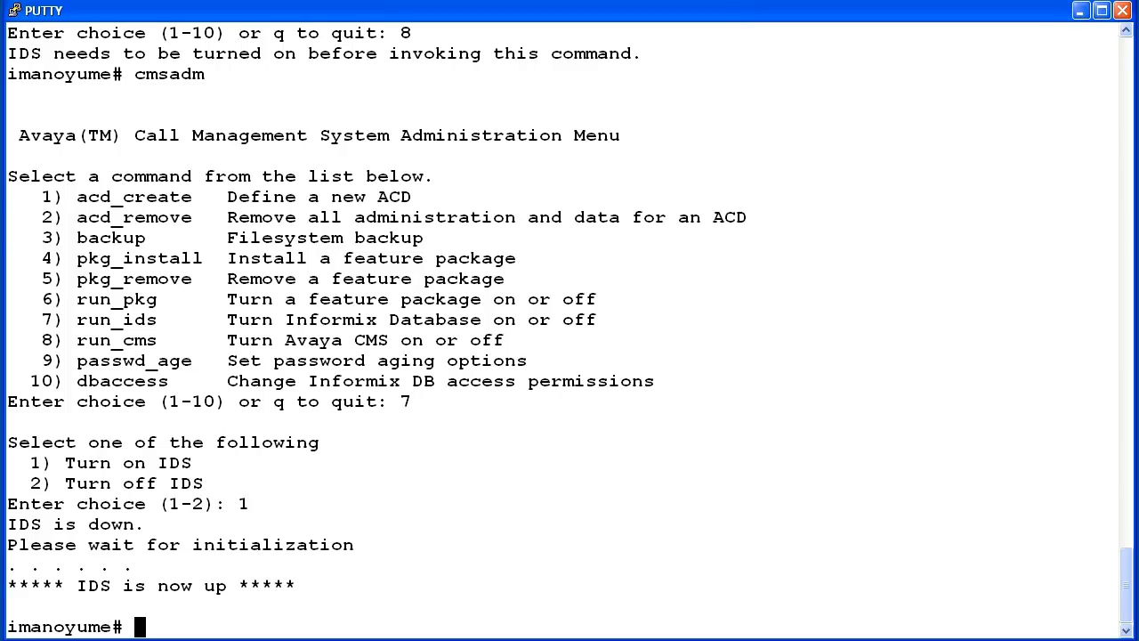
{"action": "type", "text": "cmsadm"}
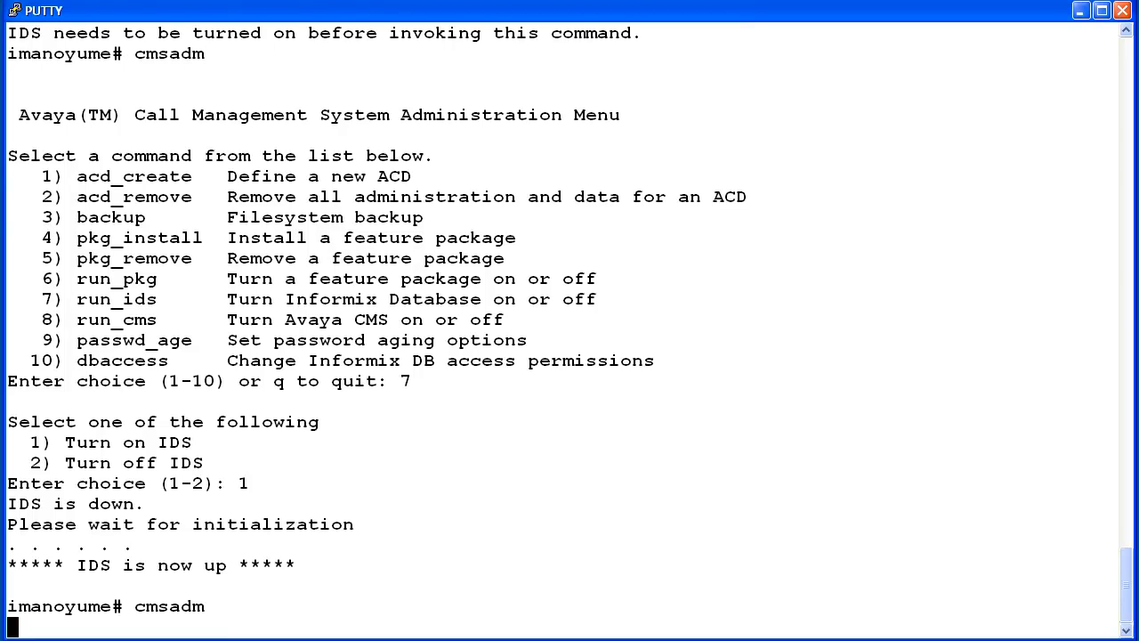
{"action": "type", "text": "8"}
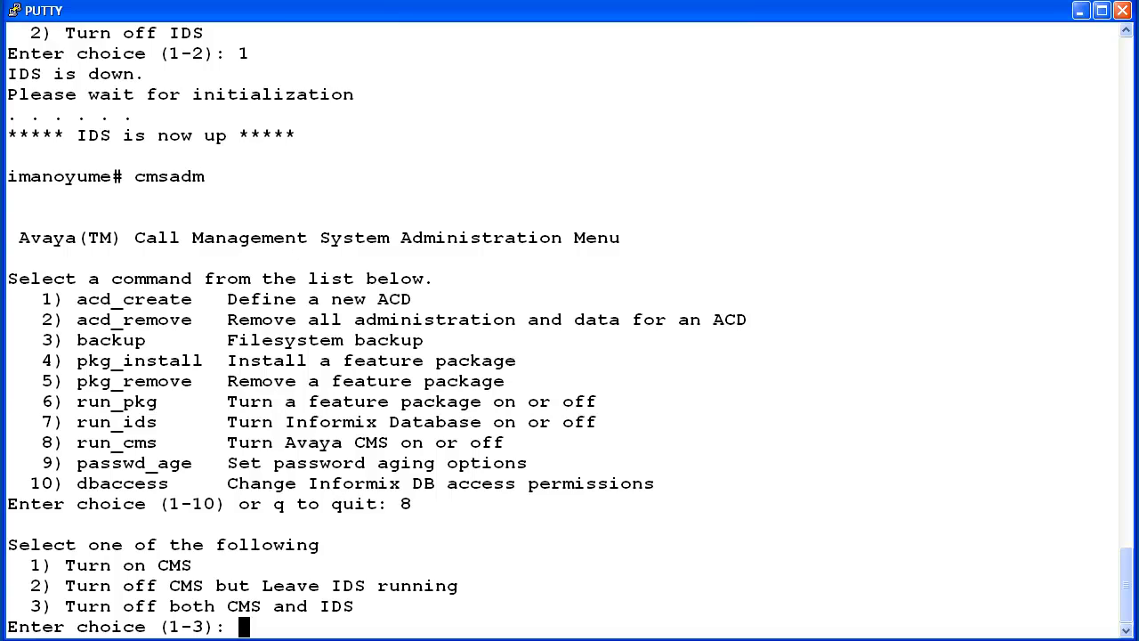
{"action": "type", "text": "1"}
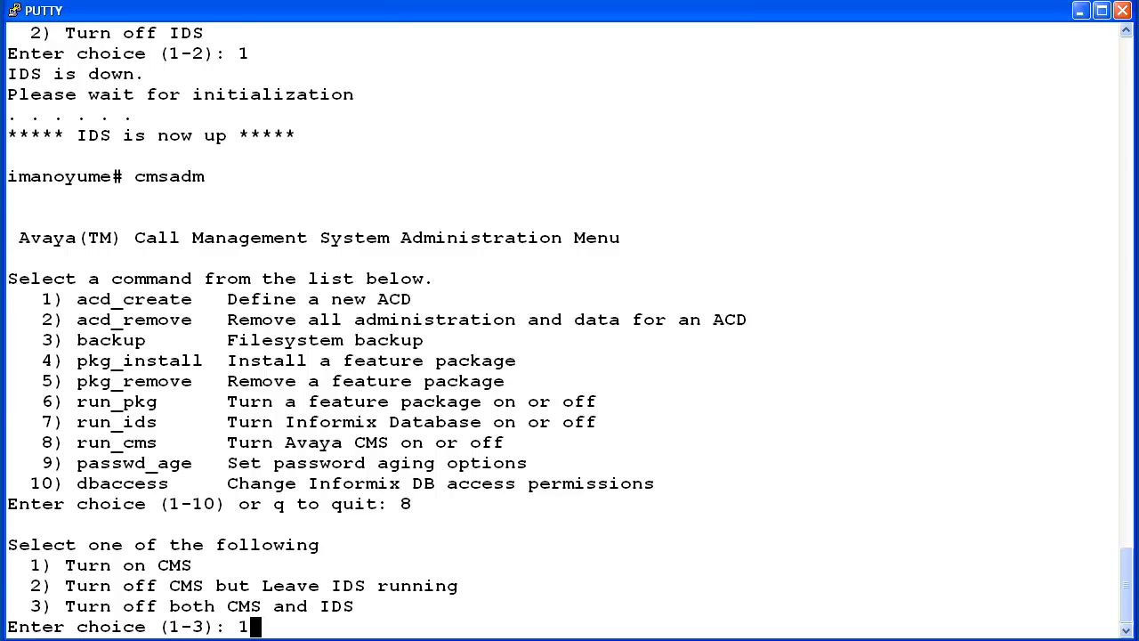